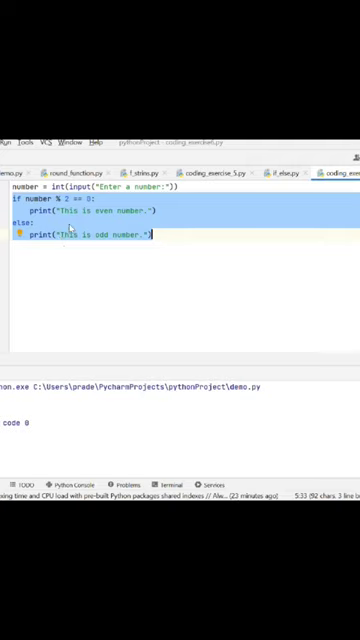
- Write the one-line shorthand: print("This is even number.") if number % 2 == 0 else print(...)
{"action": "left_click", "coordinate": [36, 256]}
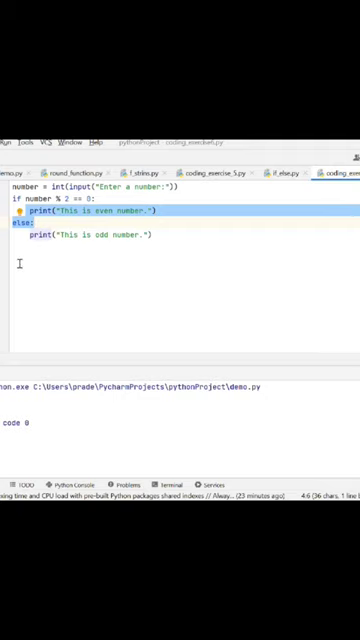
{"action": "type", "text": "print(\"This is even number.\")"}
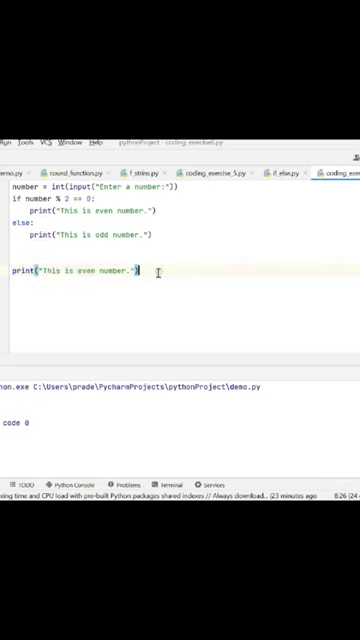
{"action": "type", "text": "if"}
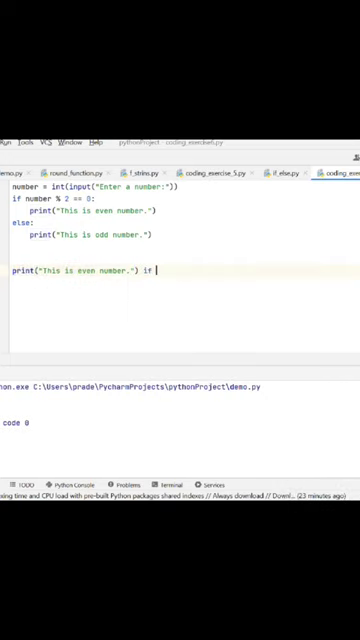
{"action": "type", "text": "number % 2 == 0 else"}
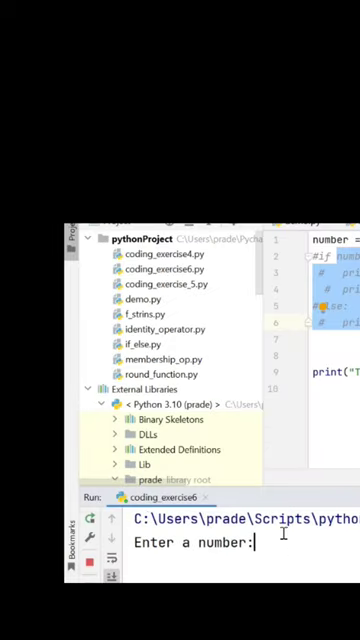
- Answer the 'Enter a number:' prompt so the console reports whether it is even or odd
{"action": "type", "text": "4"}
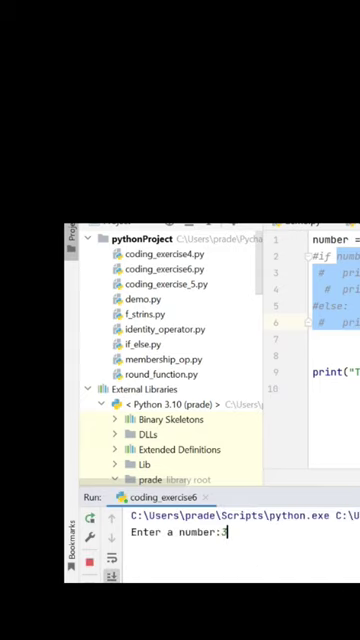
{"action": "key", "text": "Return"}
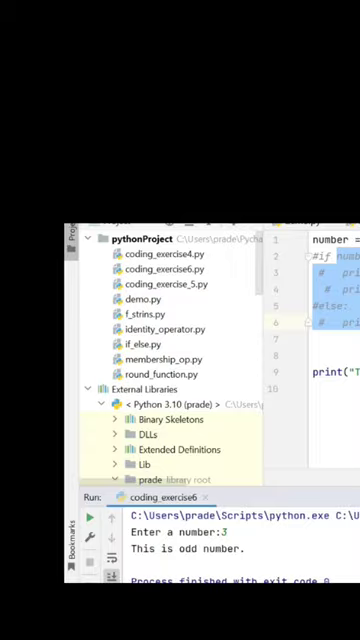